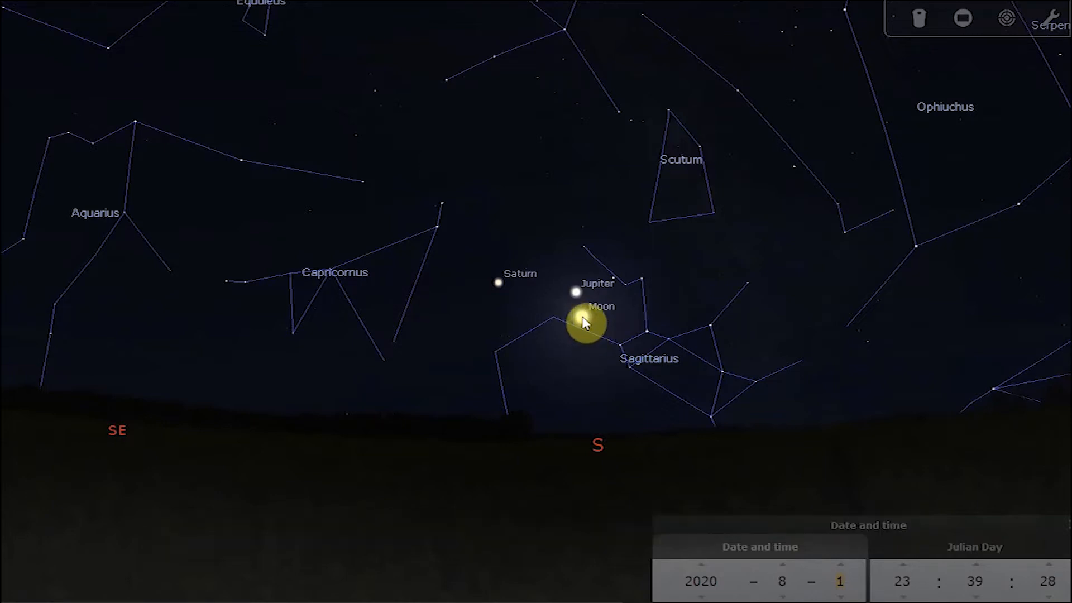
Select the Moon near Jupiter and Saturn and view it through binoculars
click(584, 322)
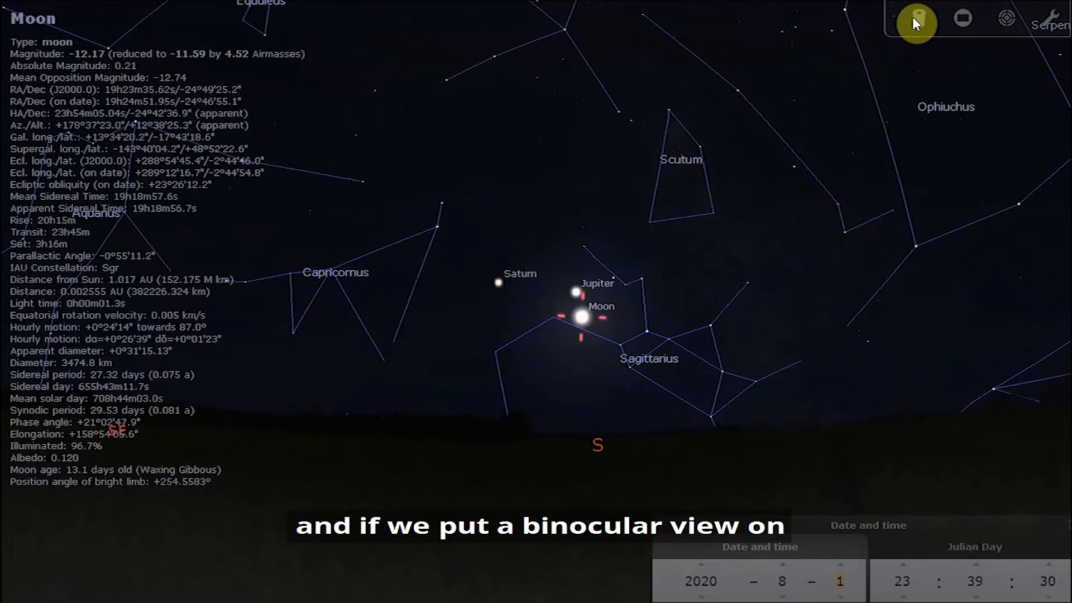
click(918, 18)
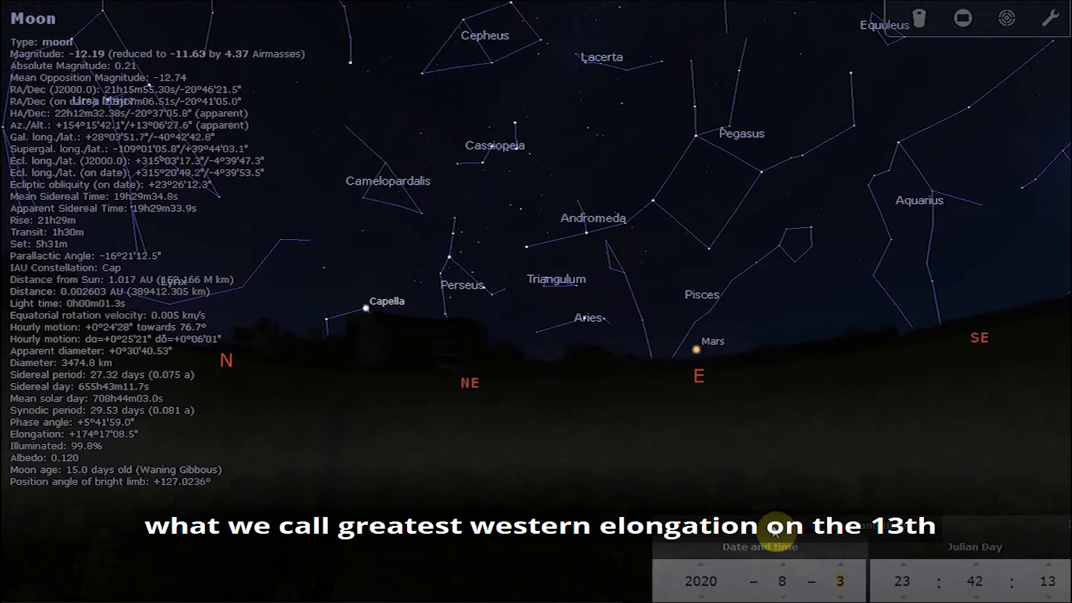
Advance the date day by day to mid-August and pan east toward rising Venus and the Moon
click(841, 569)
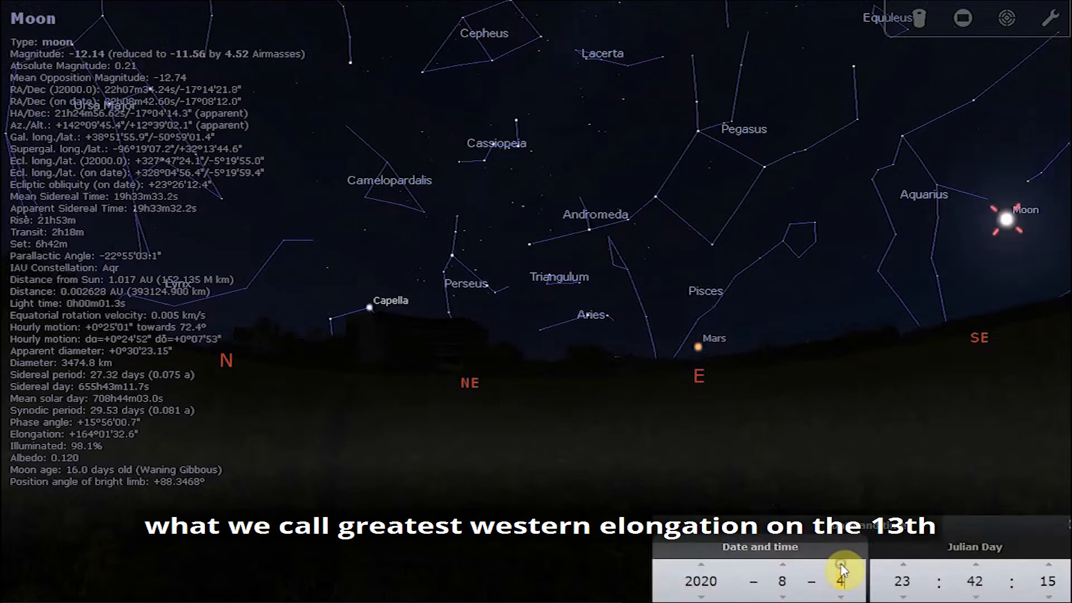
click(840, 567)
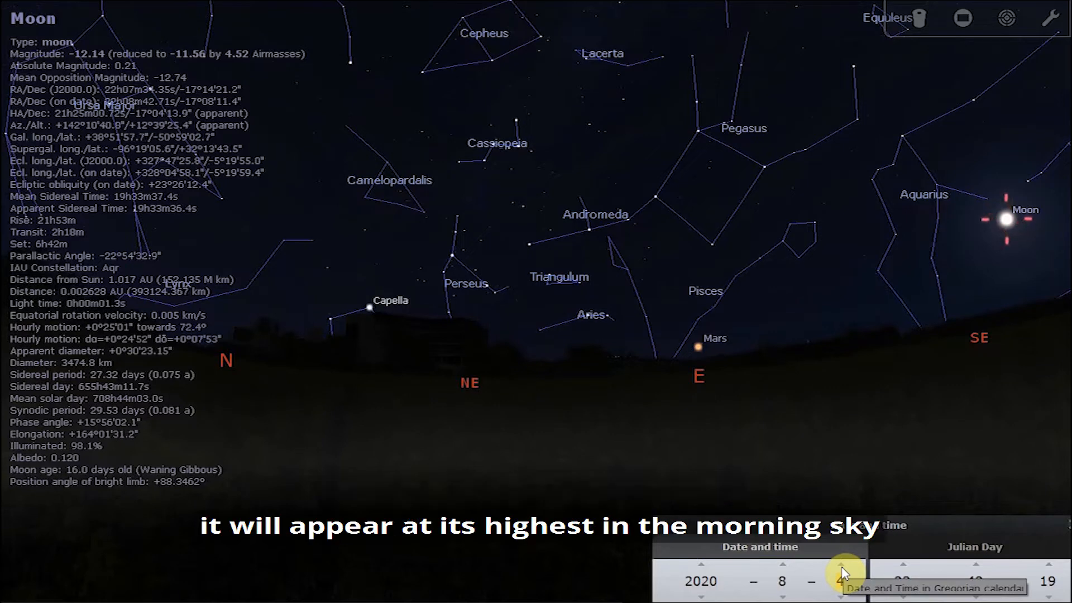
click(842, 565)
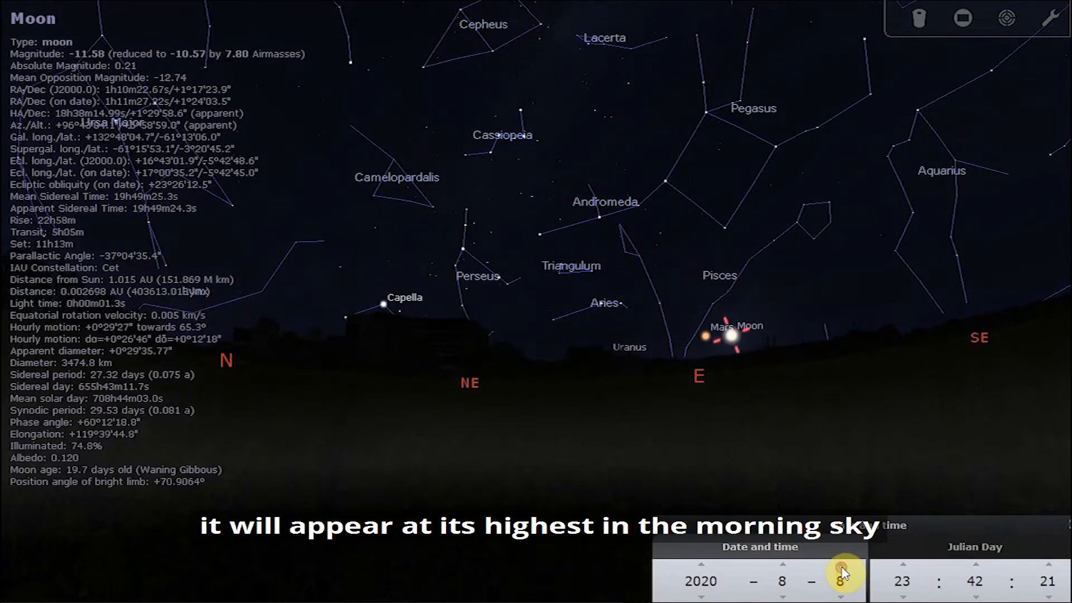
click(839, 567)
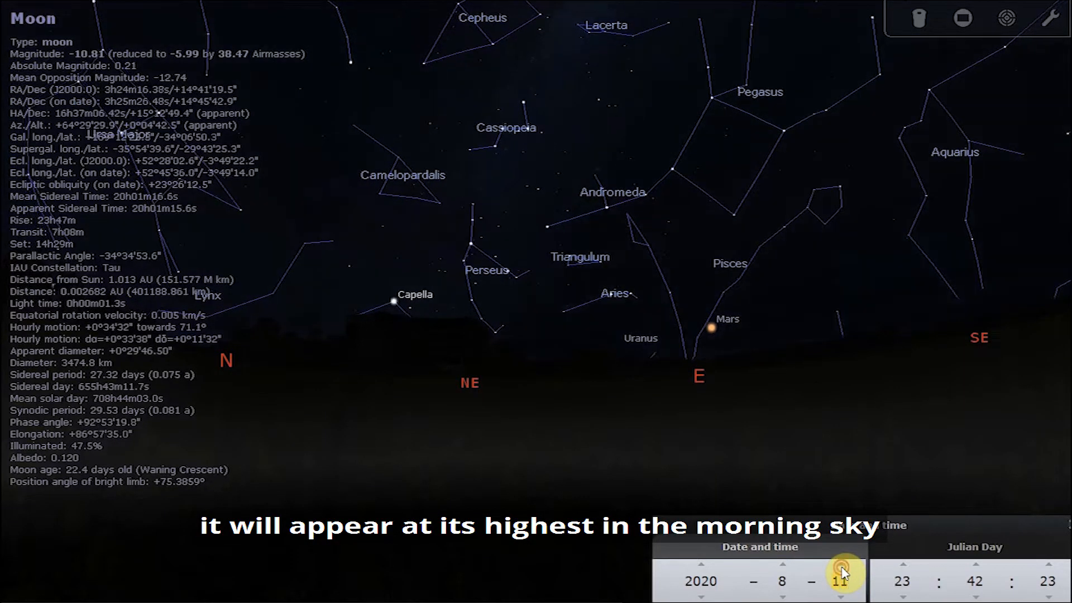
click(844, 572)
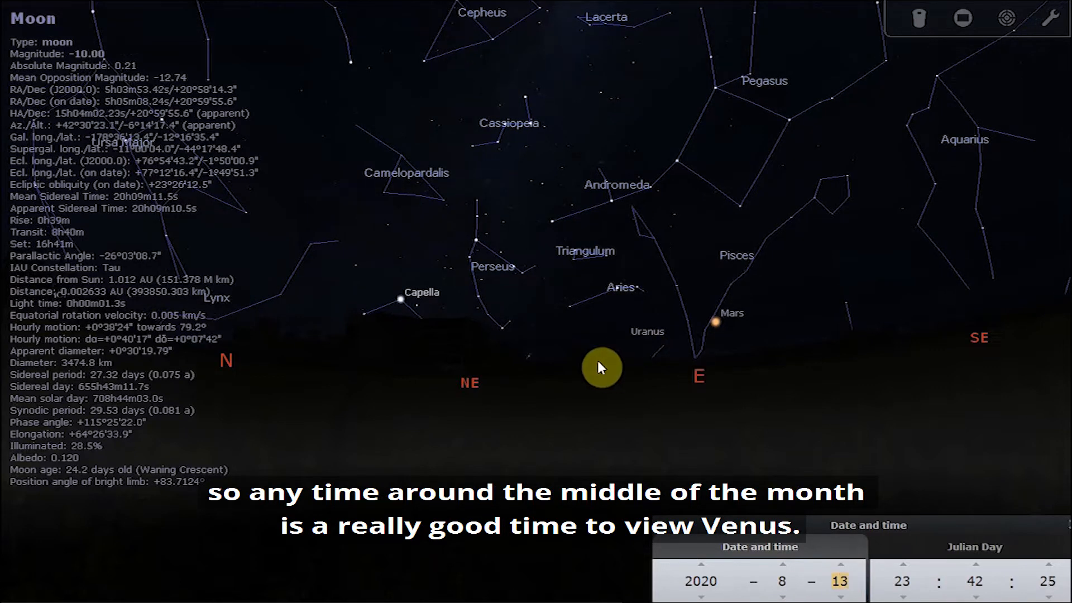
drag(602, 368, 759, 374)
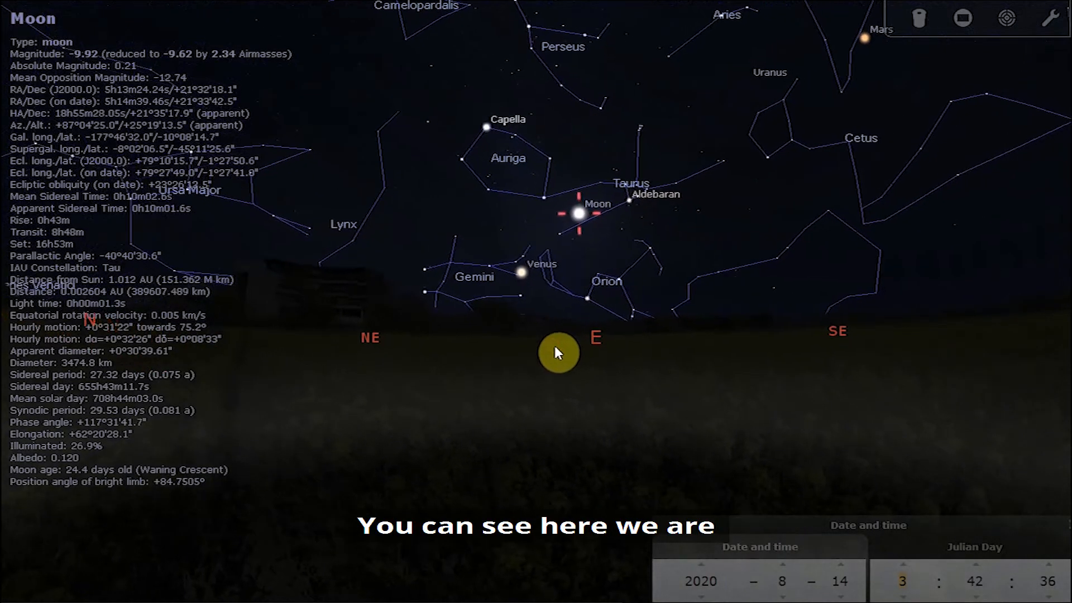
mouse_move(543, 293)
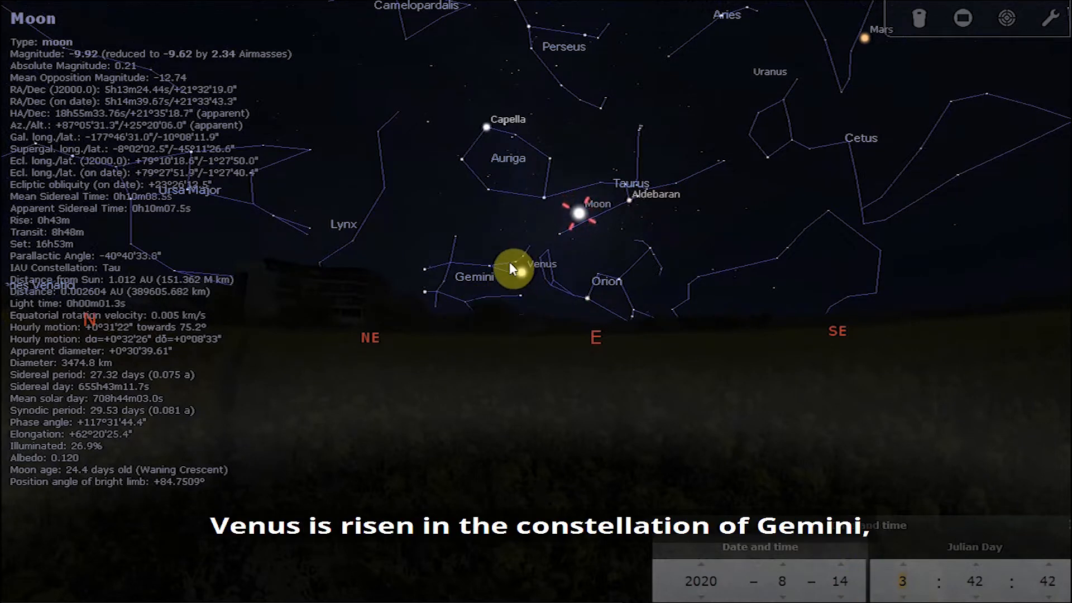
Select Venus in Gemini beside Orion to show its planet details
click(519, 273)
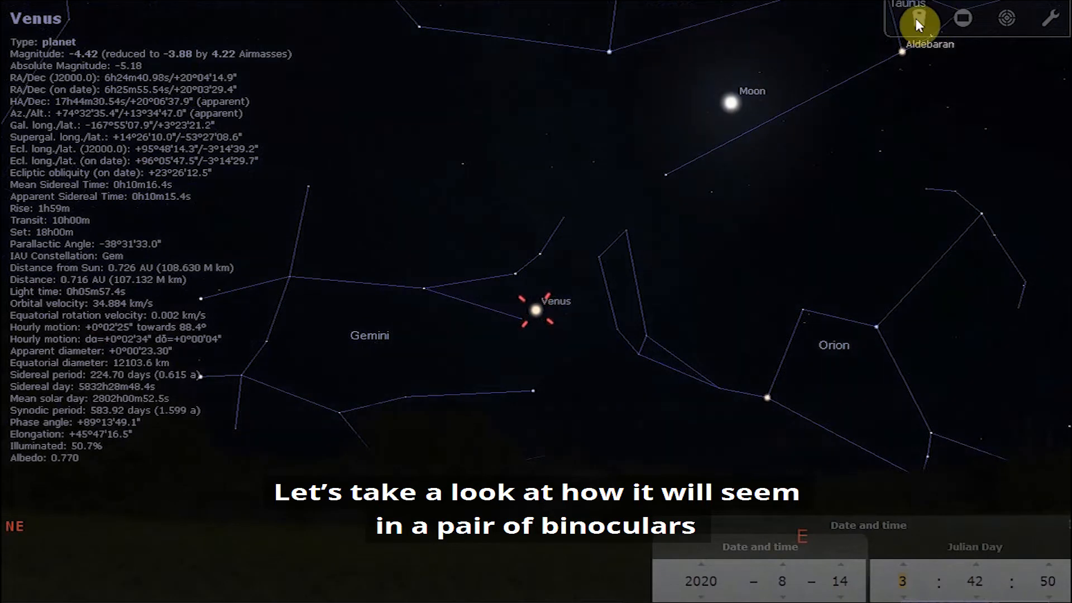
Show Venus in the Oculars binocular view, then return to the wide eastern sky
click(919, 18)
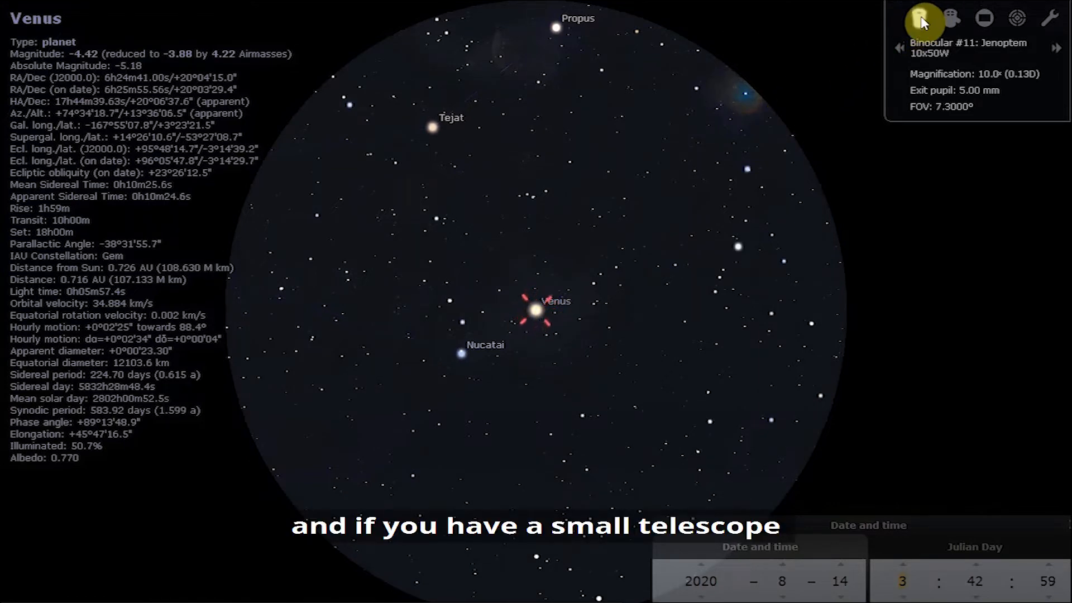
click(921, 19)
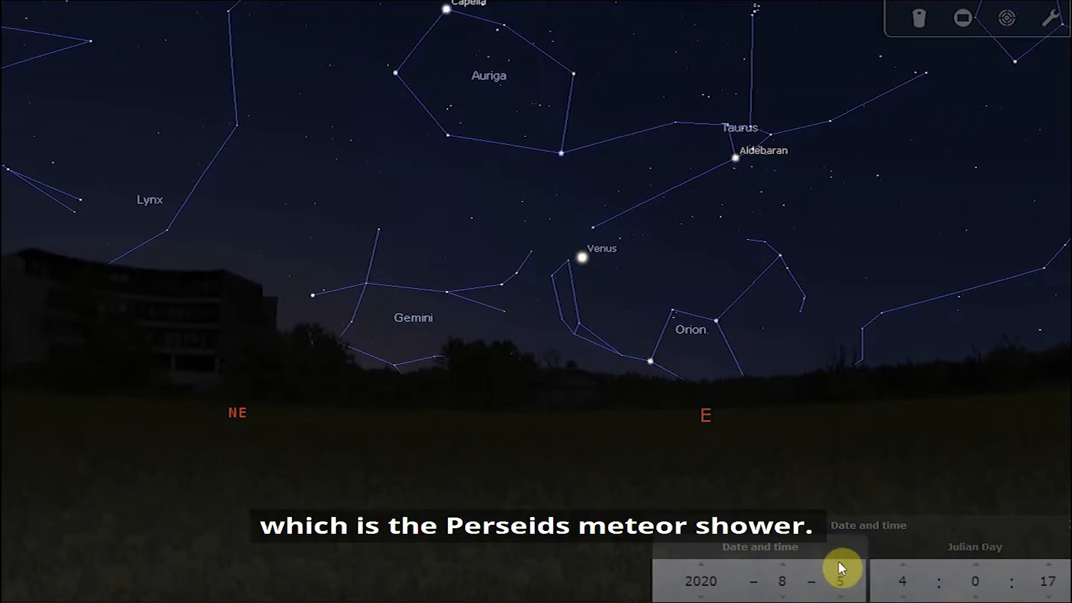
Change the date's day toward 11 August 2020 for the Perseids radiant
click(839, 569)
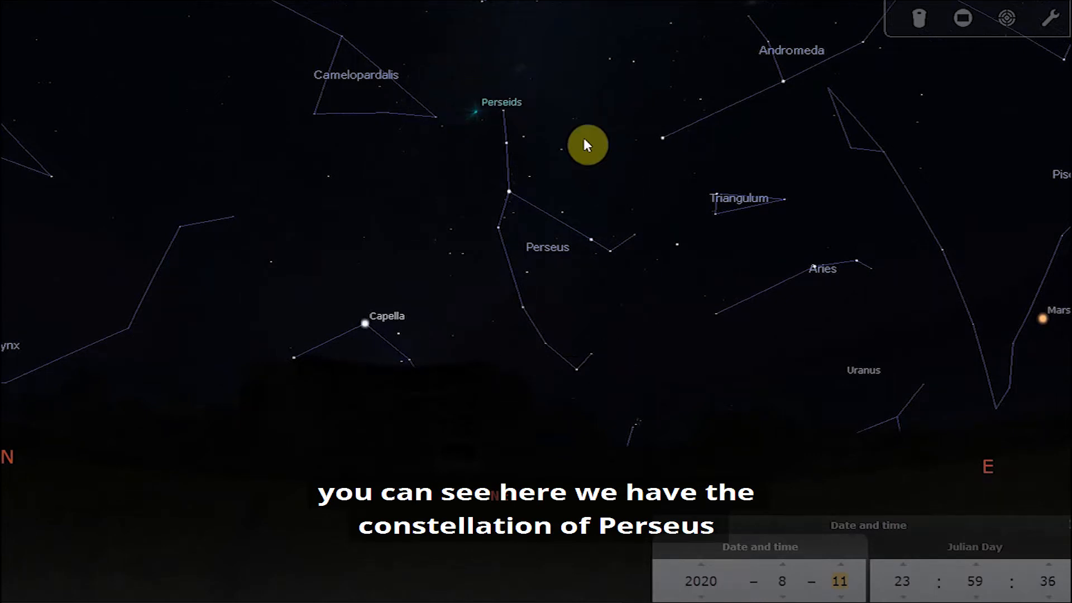
mouse_move(380, 336)
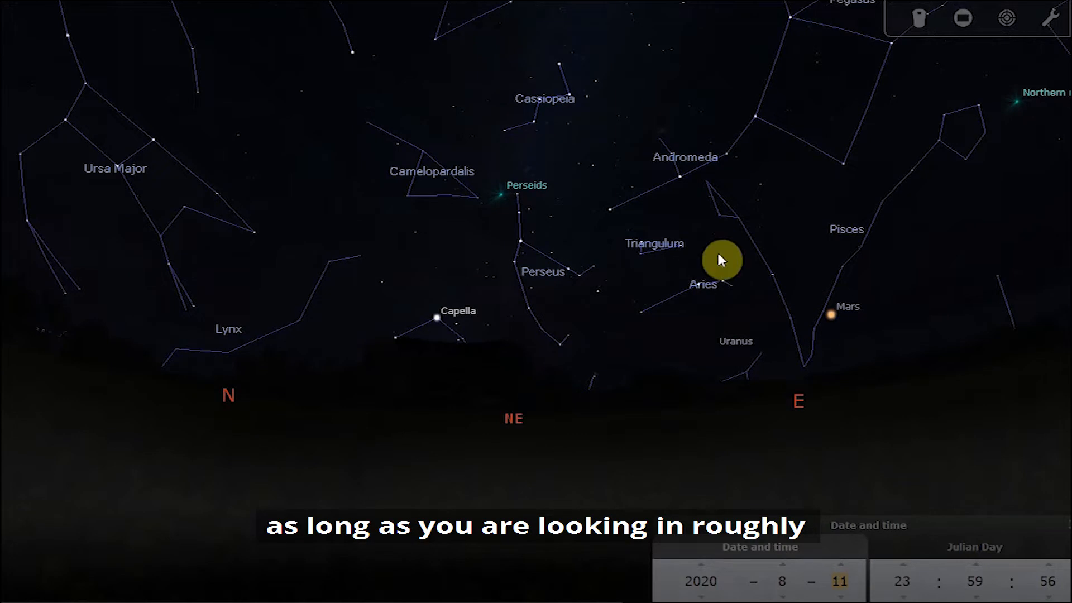
mouse_move(583, 401)
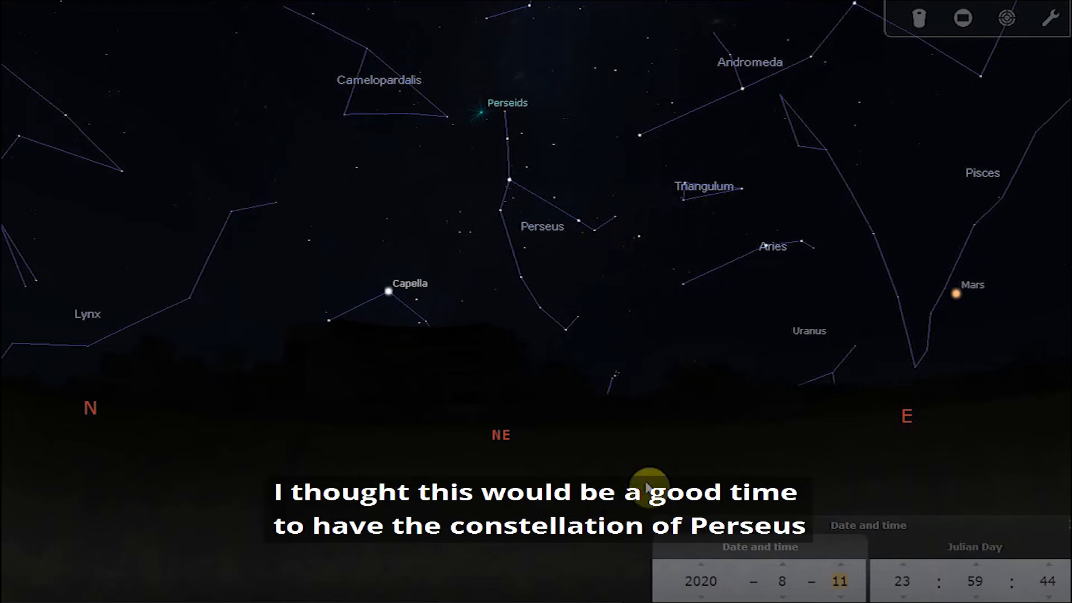
mouse_move(650, 230)
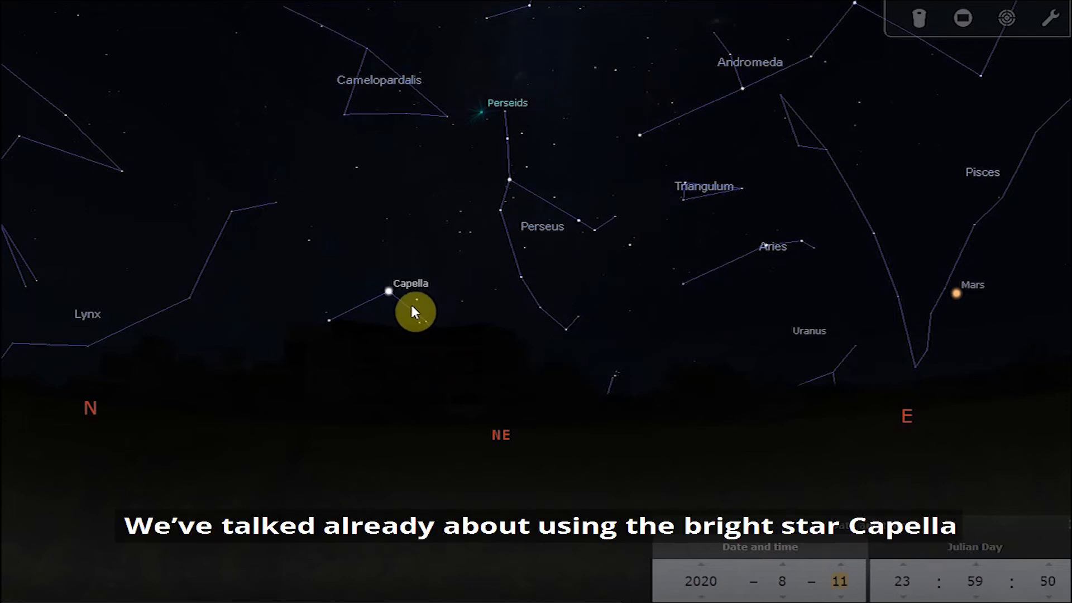
mouse_move(401, 273)
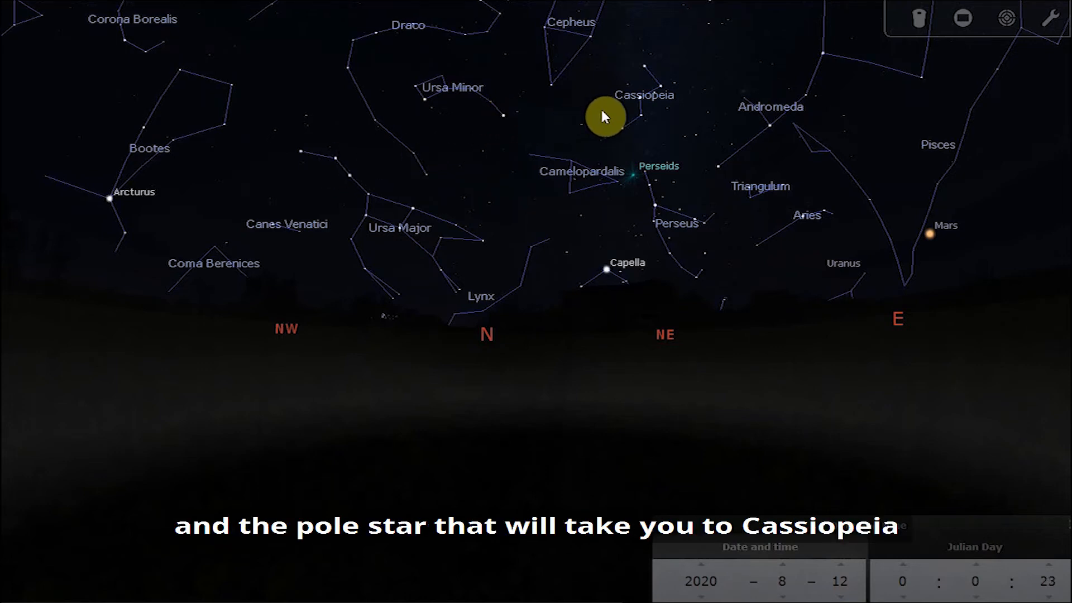
mouse_move(635, 159)
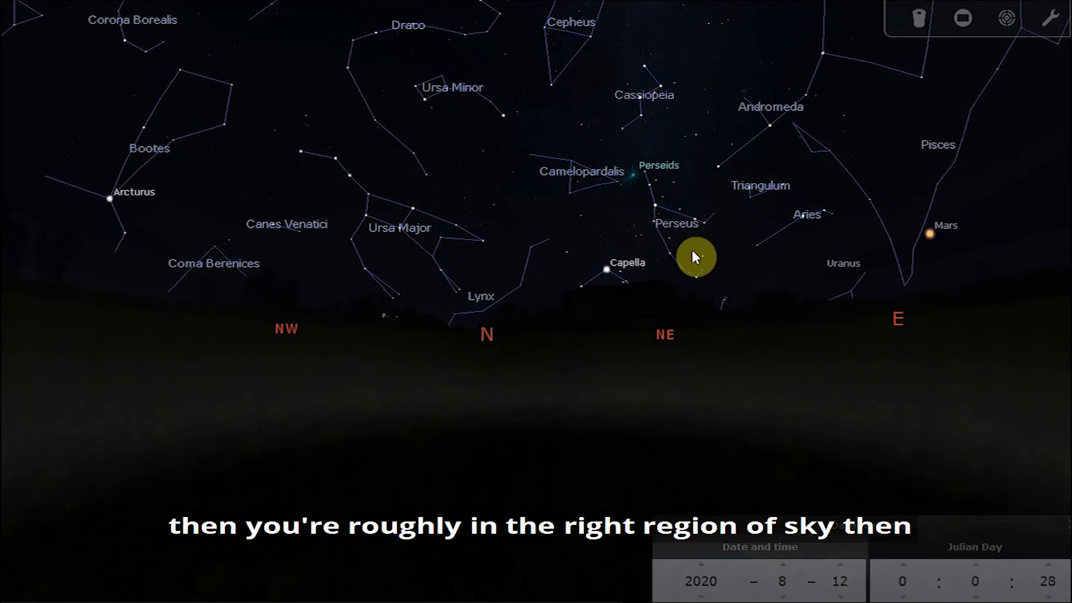
mouse_move(631, 235)
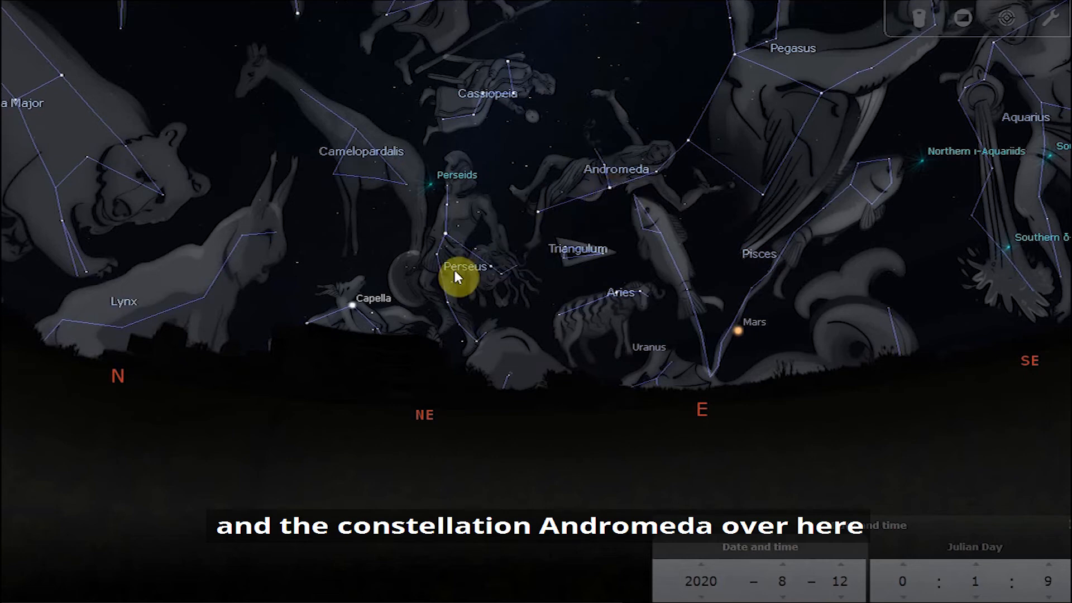
mouse_move(584, 194)
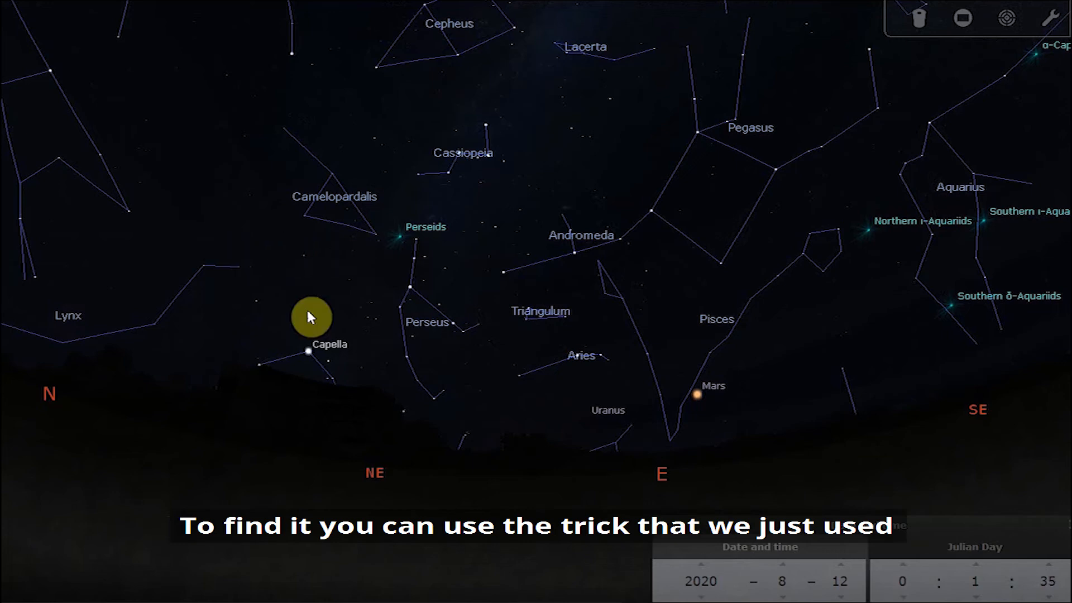
mouse_move(356, 347)
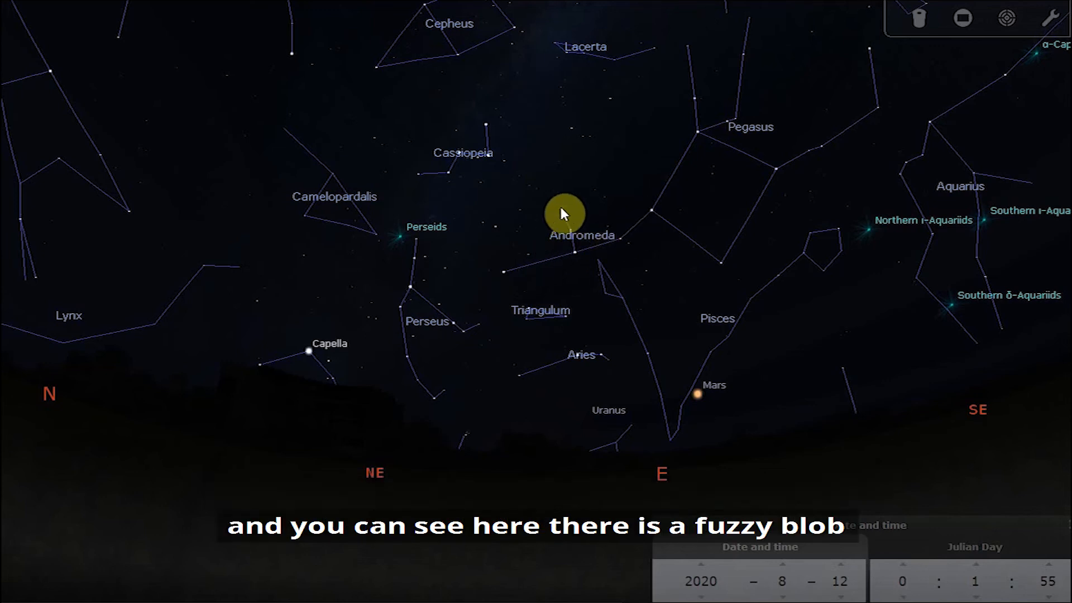
mouse_move(590, 255)
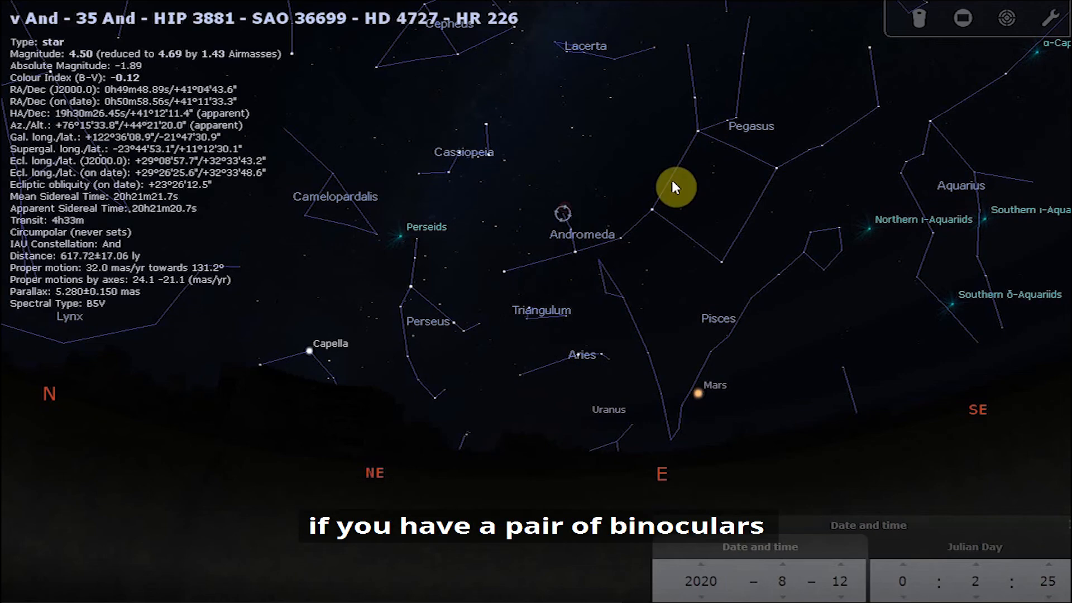
Toggle the Andromeda Galaxy binocular view off, back to the wide Andromeda–Pegasus sky
click(921, 18)
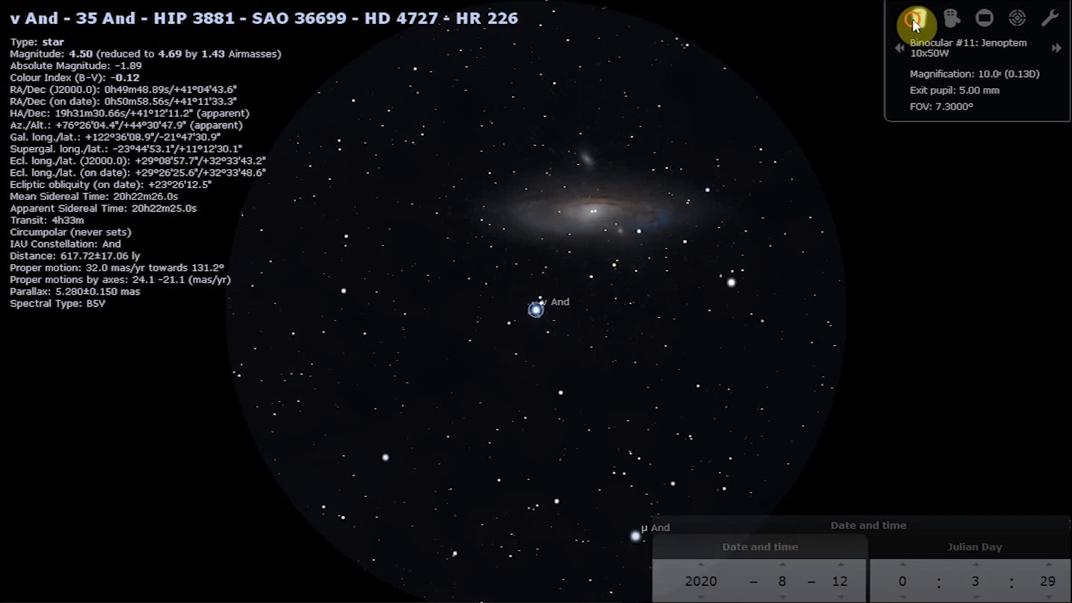
click(914, 20)
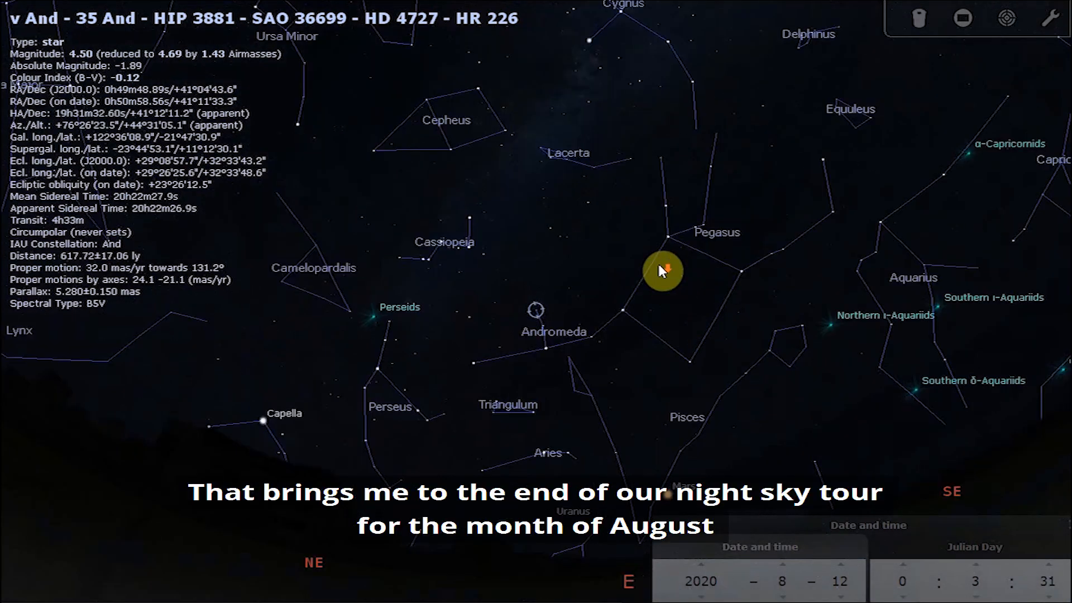